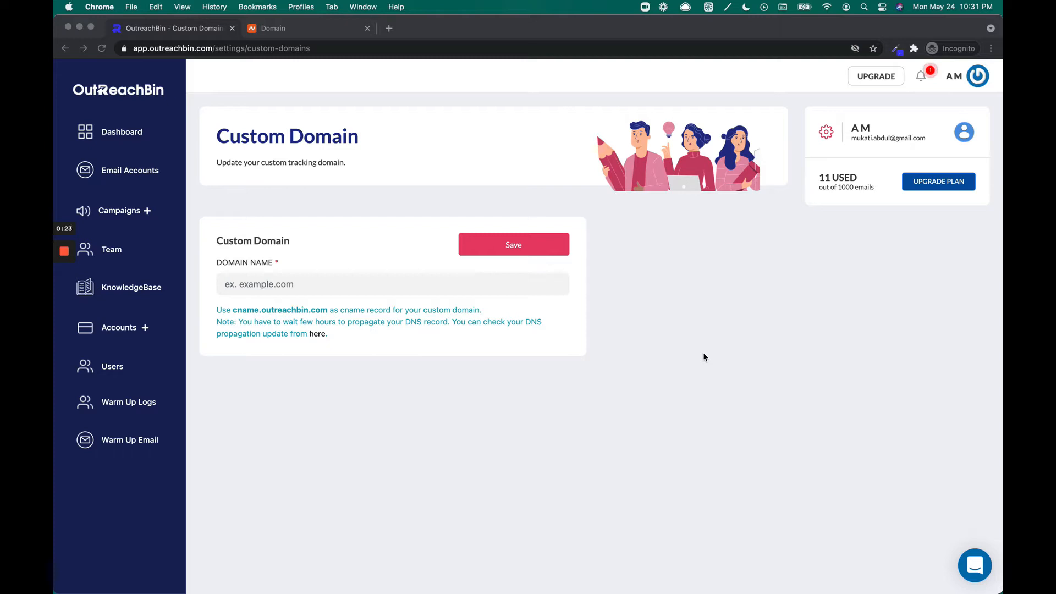
mouse_move(458, 244)
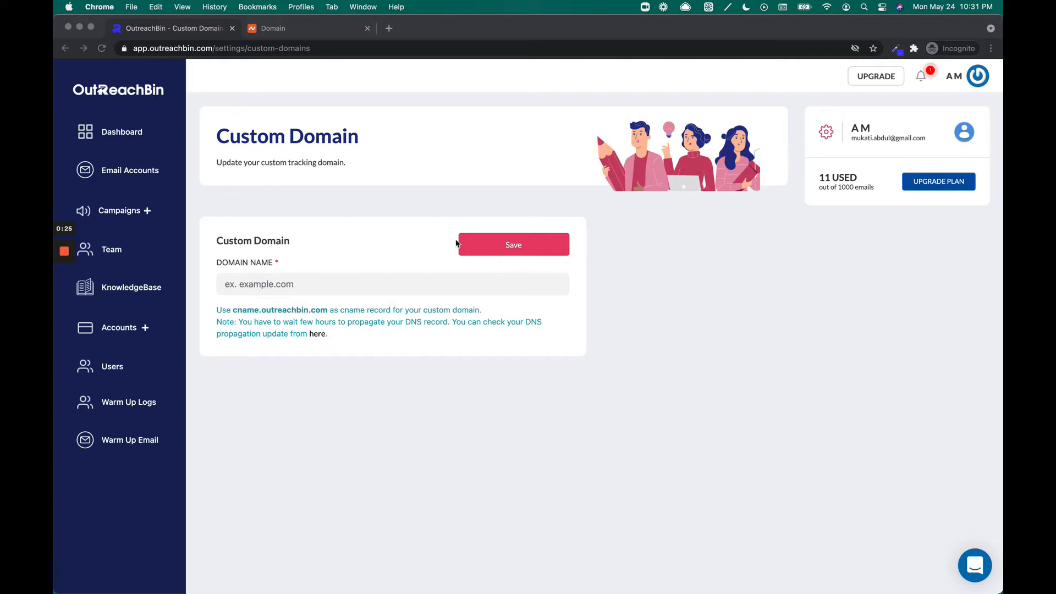
mouse_move(142, 210)
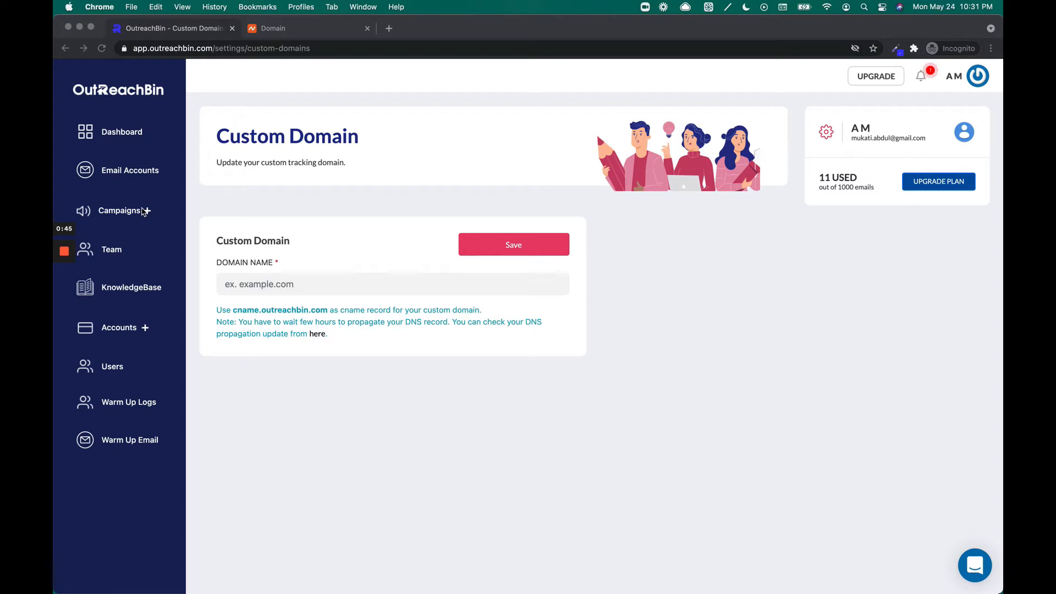
mouse_move(322, 280)
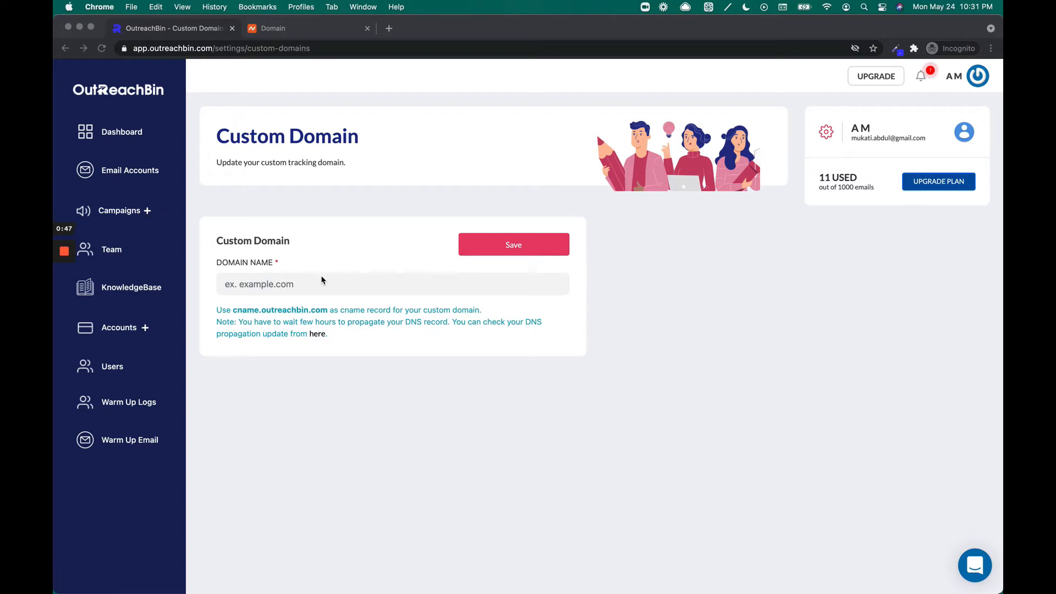
mouse_move(350, 285)
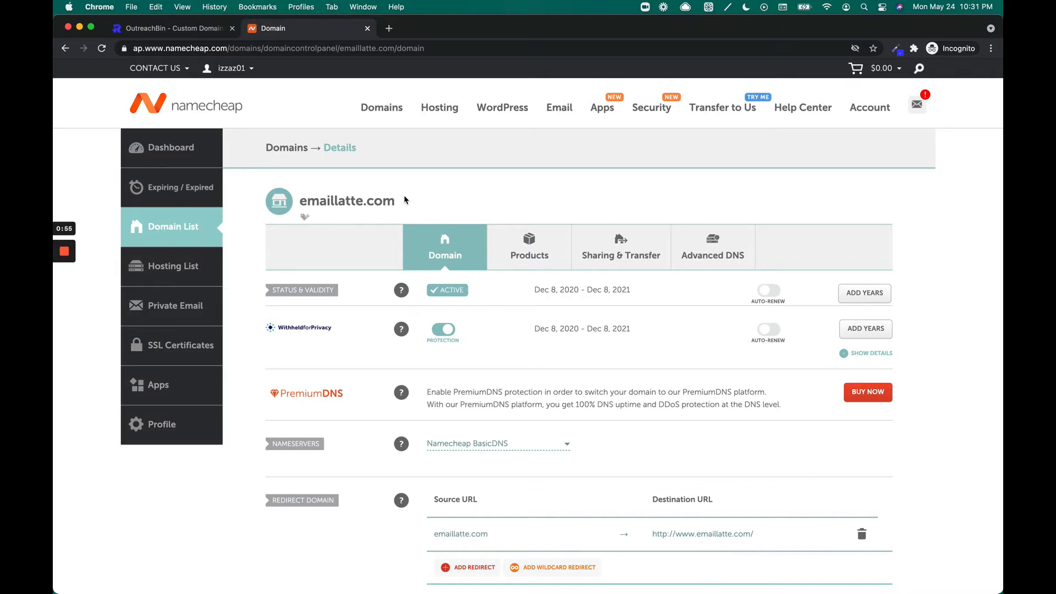
- Enter analytics.emaillatte.com as the tracking domain name and save it
double_click(347, 200)
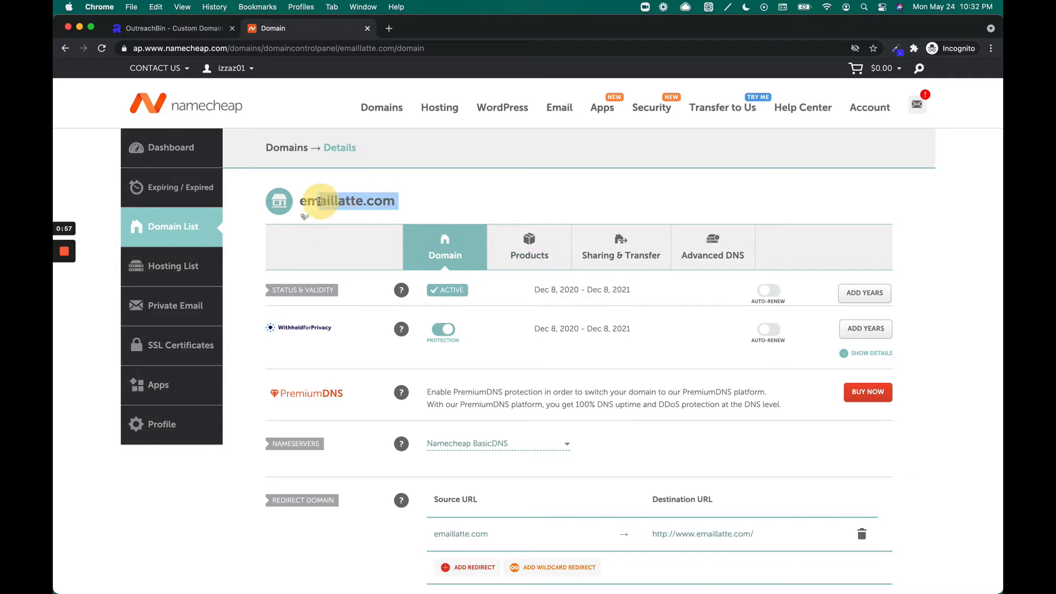
left_click(172, 28)
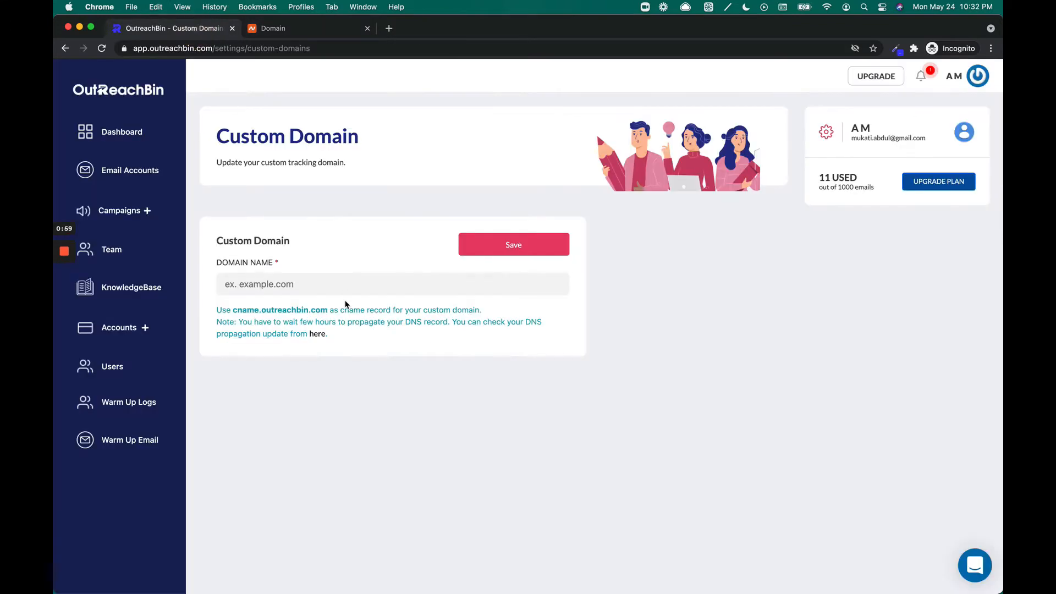
type("analytics.emaillatte.com")
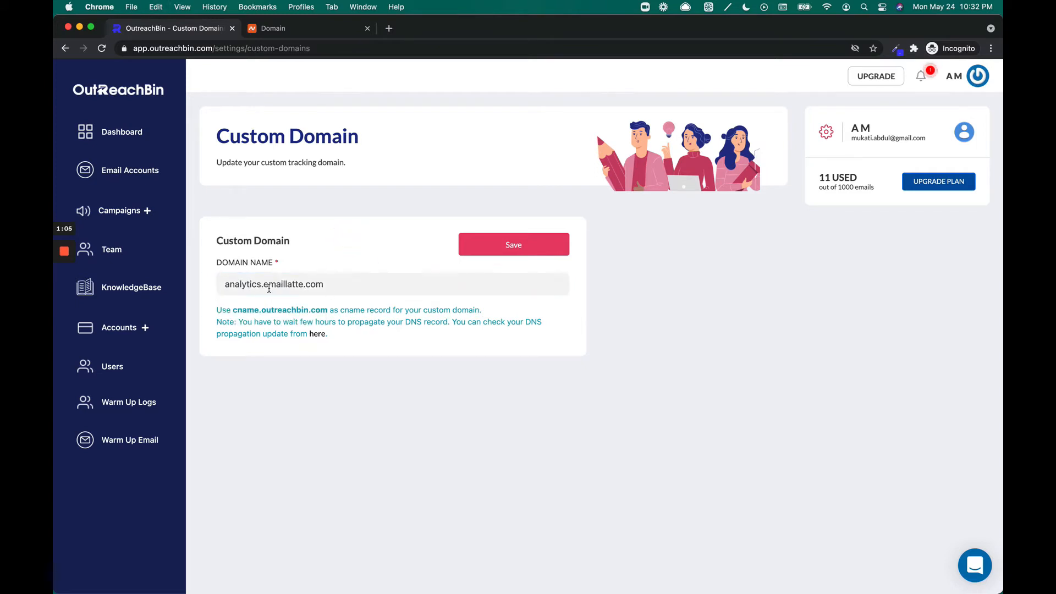
left_click(514, 244)
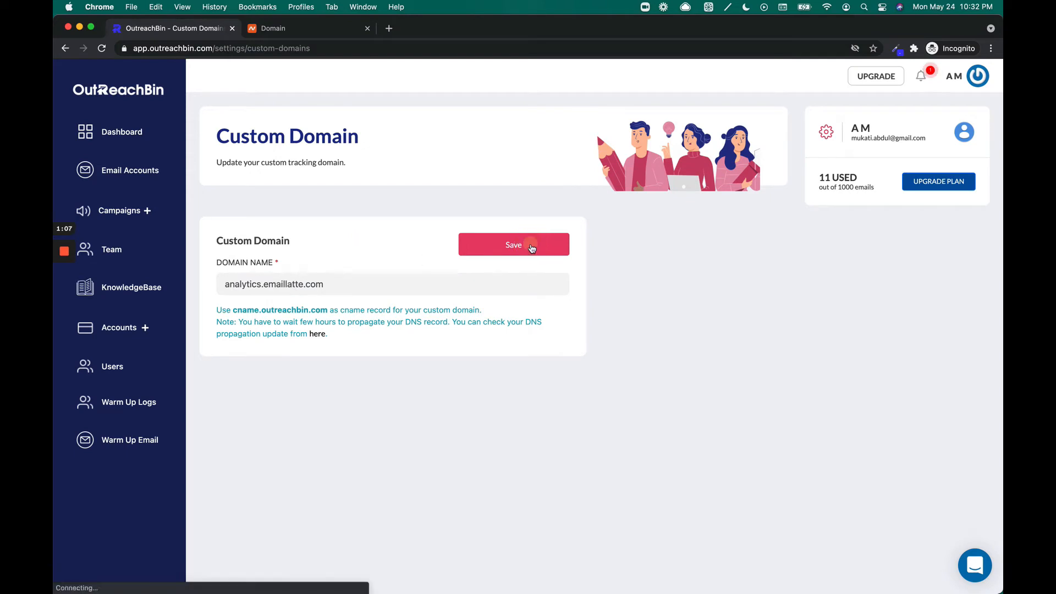
left_click(514, 244)
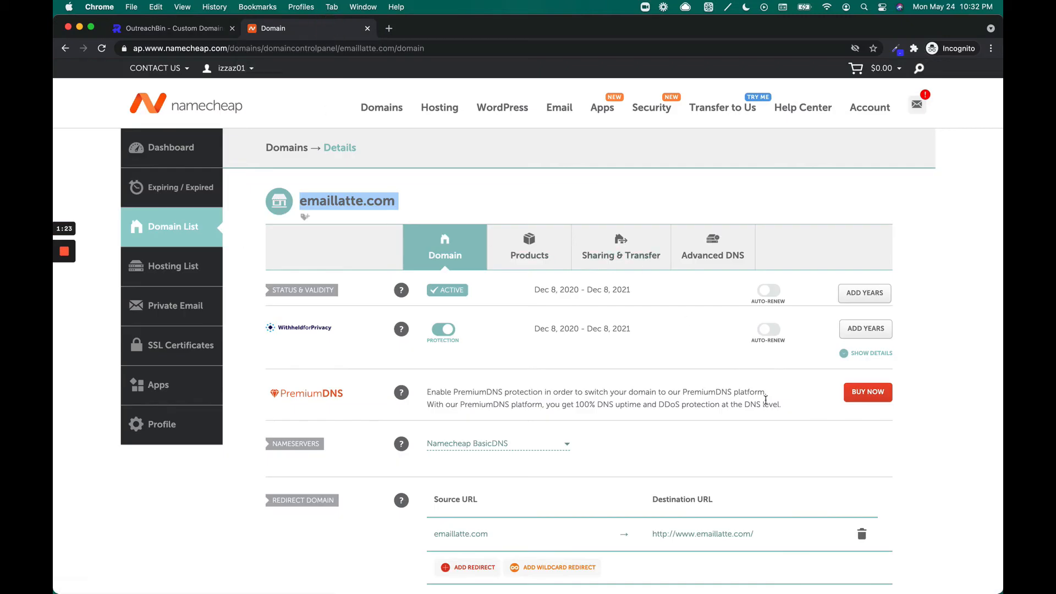
- Show the Advanced DNS host records for emaillatte.com and start a new record
scroll("down", 3)
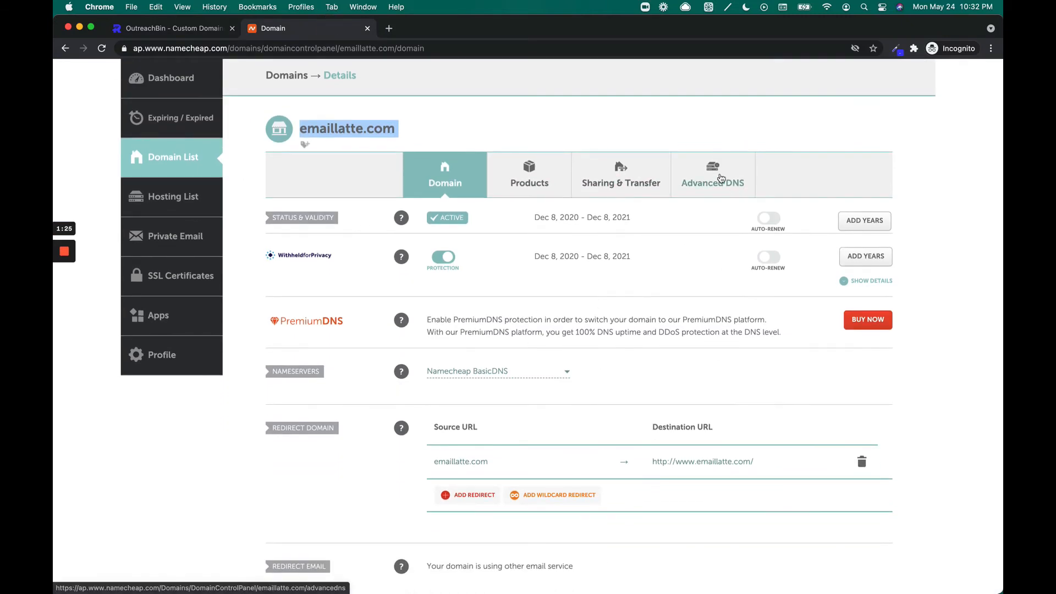
left_click(712, 175)
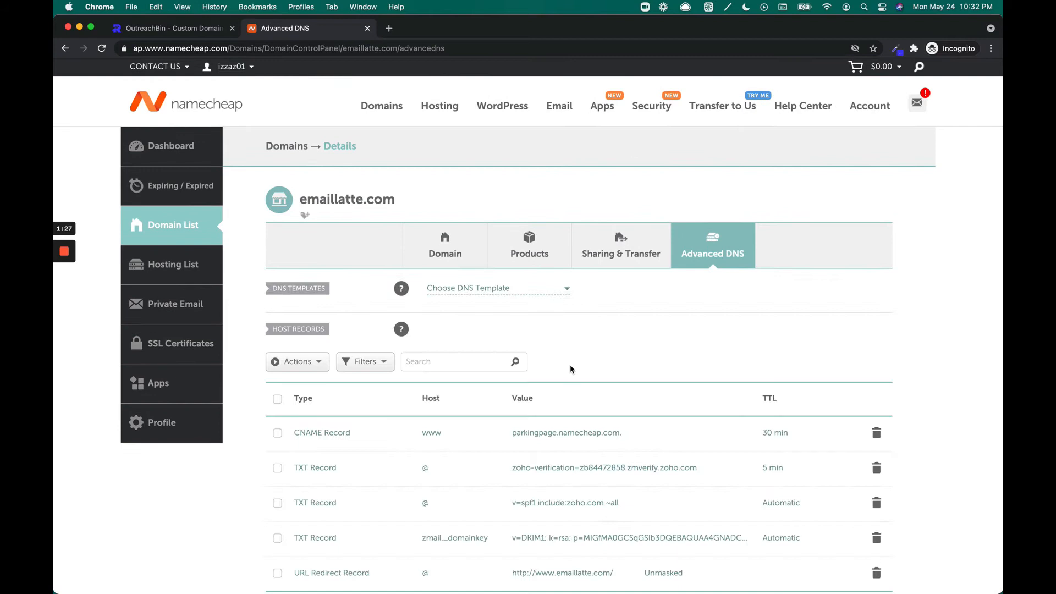
scroll("down", 3)
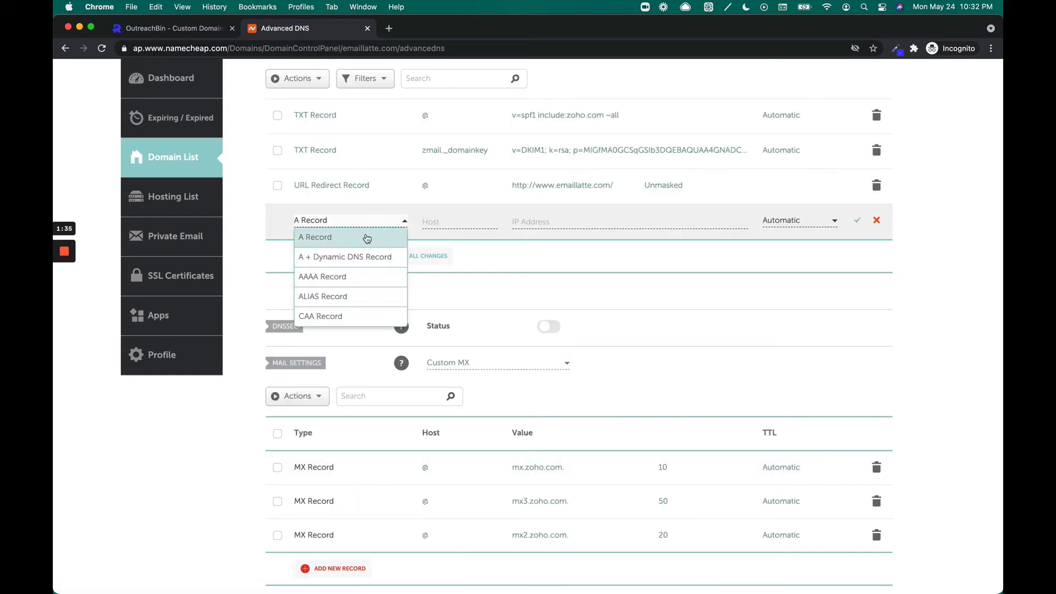
- Make the new record a CNAME with host analytics and target cname.outreachbin.com
left_click(315, 236)
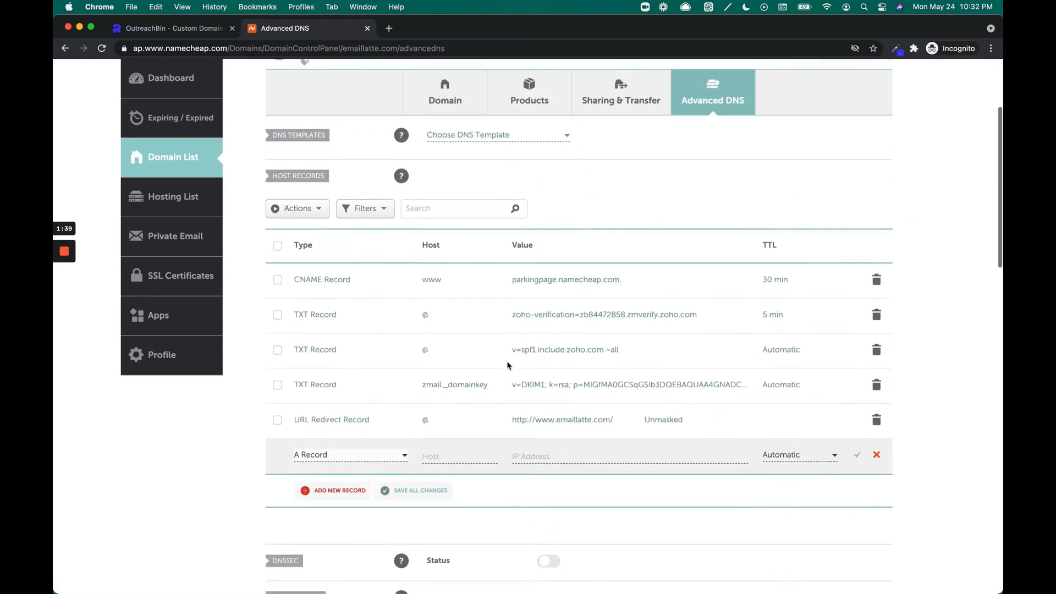
left_click(350, 454)
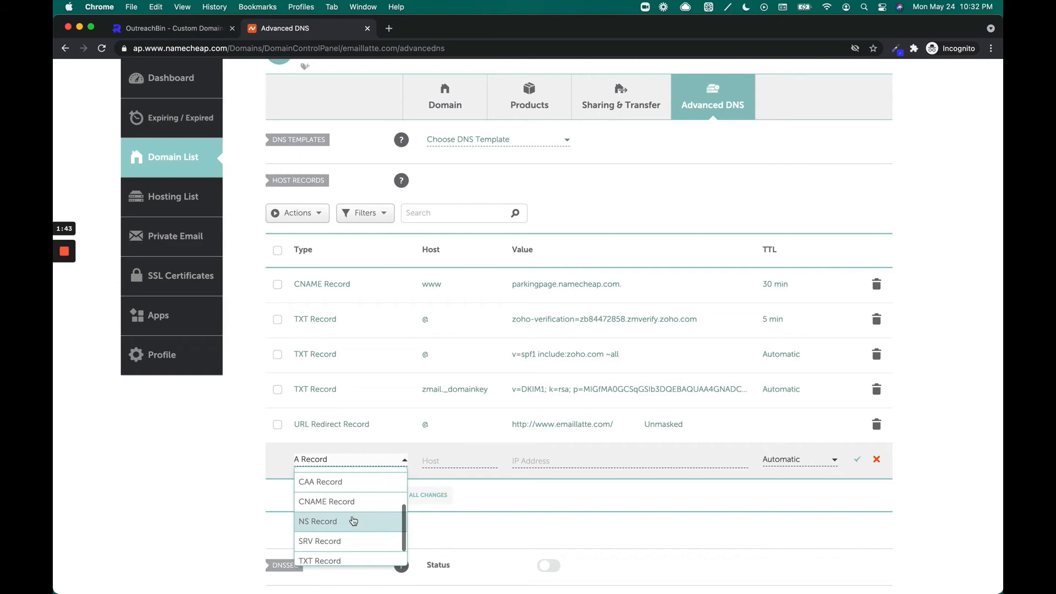
left_click(327, 502)
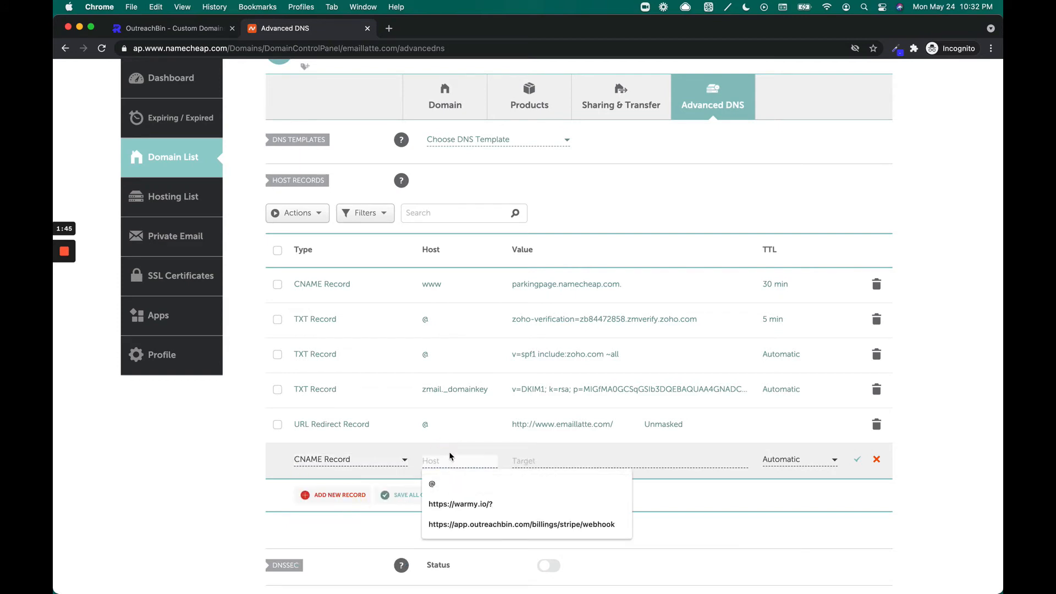
type("analytics")
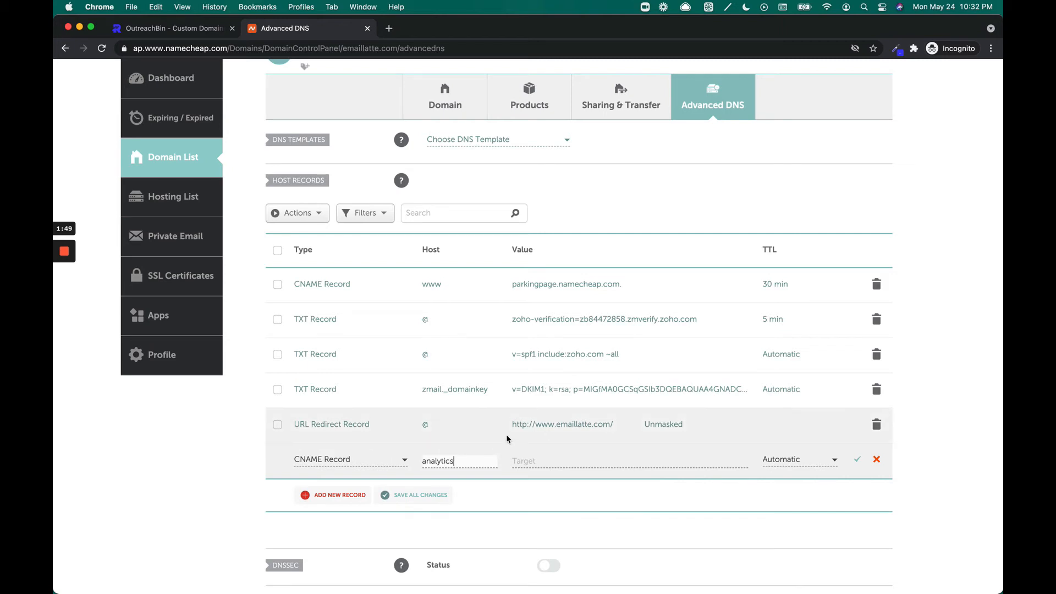
type("cname.outreachbin.com")
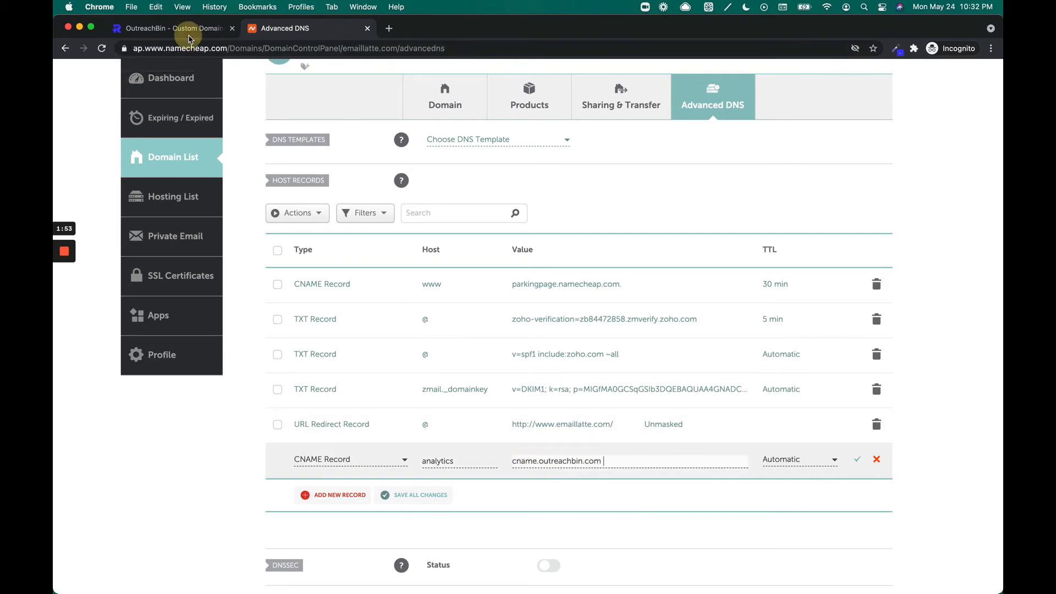
- Confirm the analytics CNAME record with the green checkmark so it is saved
left_click(168, 28)
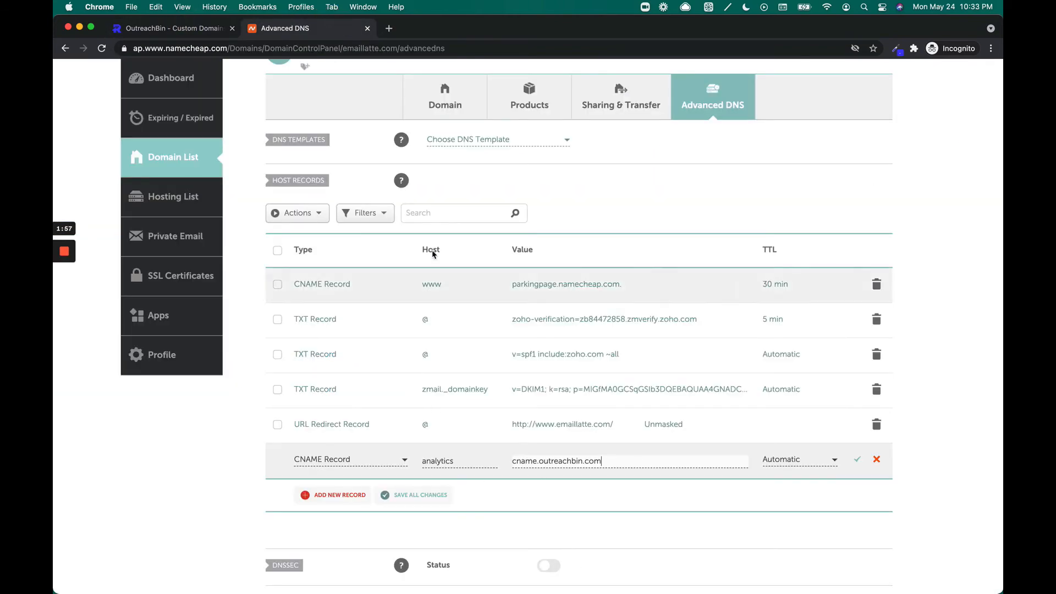
scroll("down", 3)
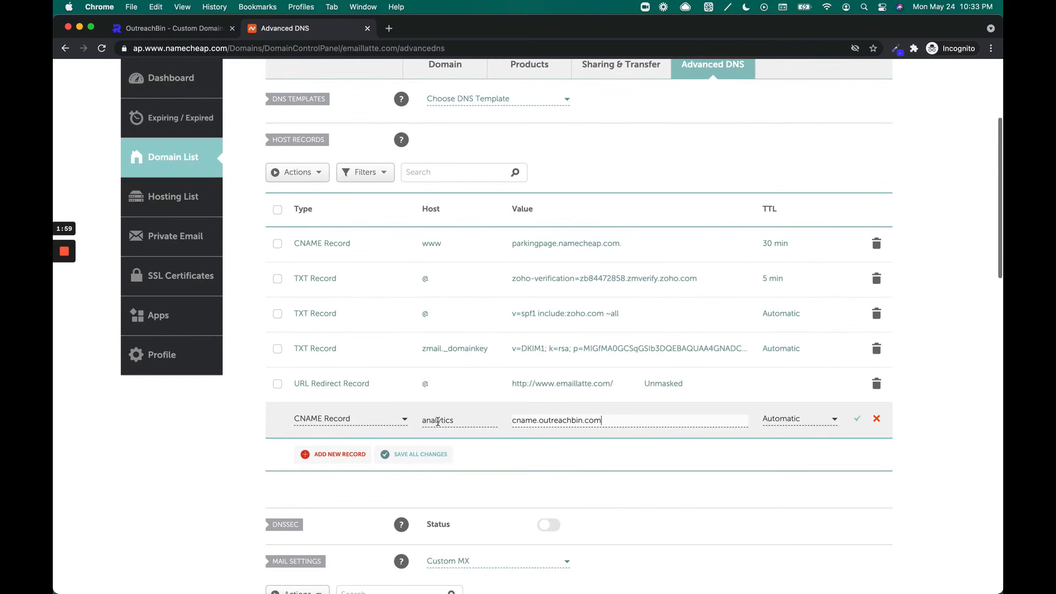
mouse_move(847, 419)
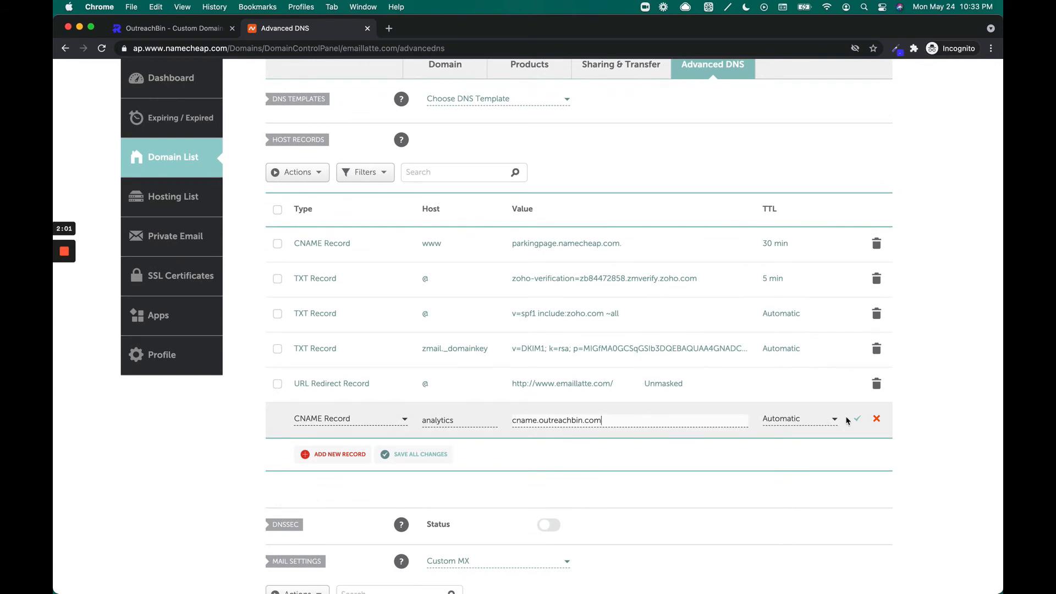
left_click(857, 419)
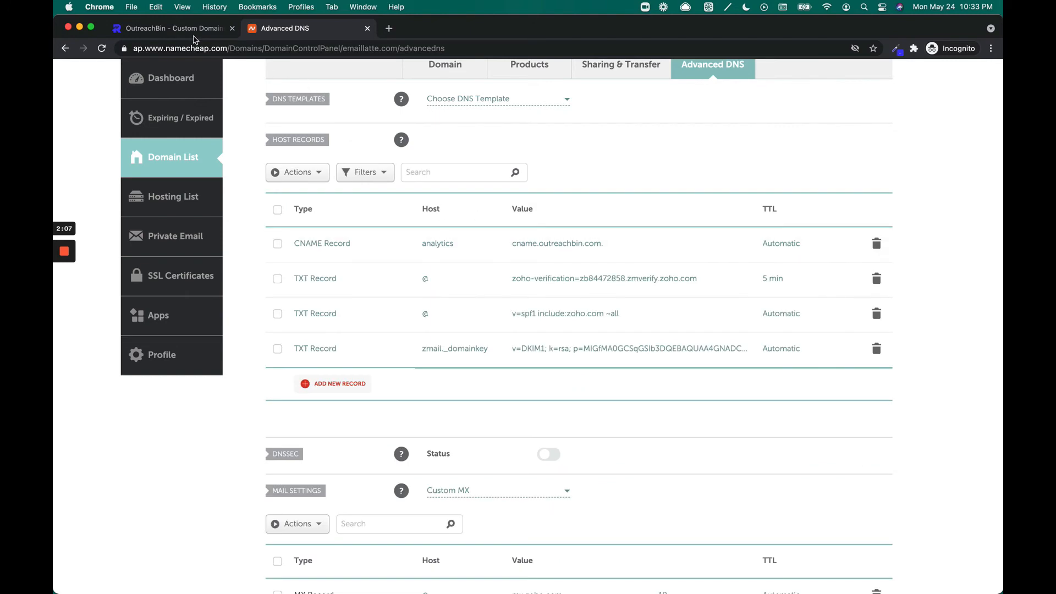
- Review the host records list, then return to OutreachBin to see the tracking domain confirmed
left_click(173, 28)
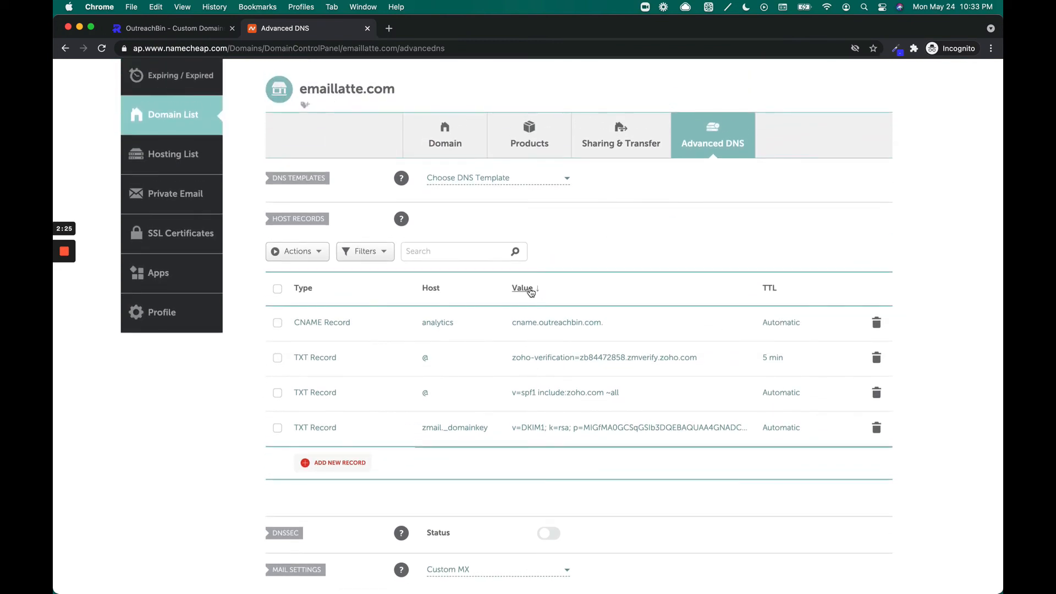
mouse_move(523, 287)
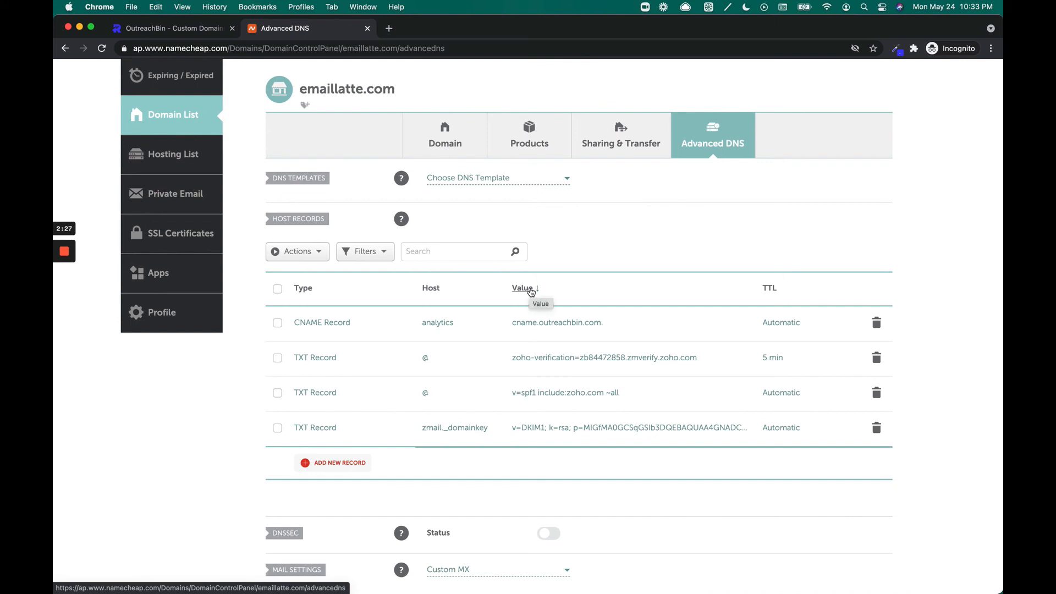
mouse_move(350, 105)
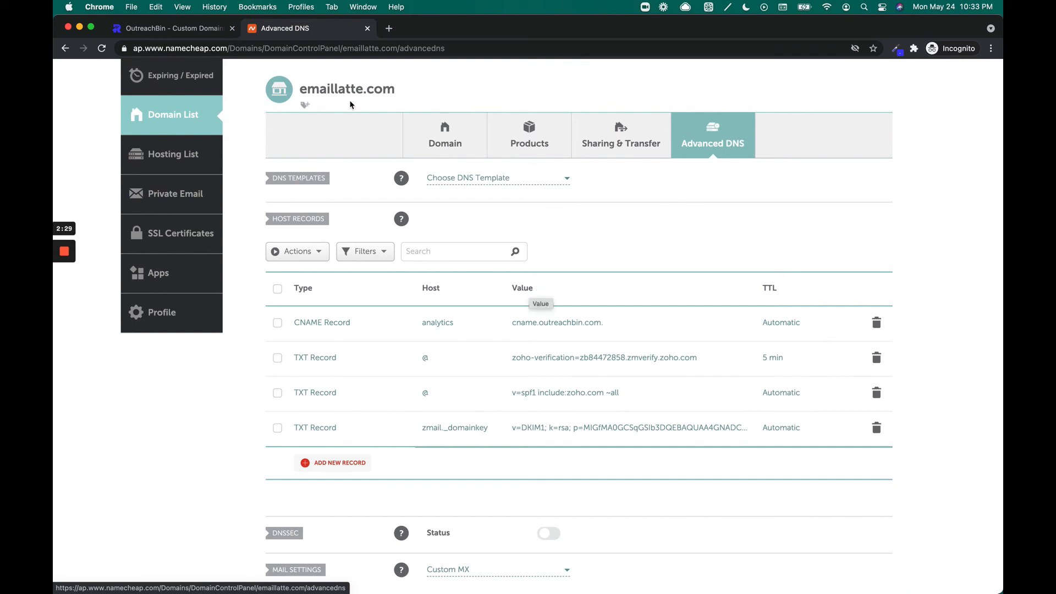
left_click(172, 28)
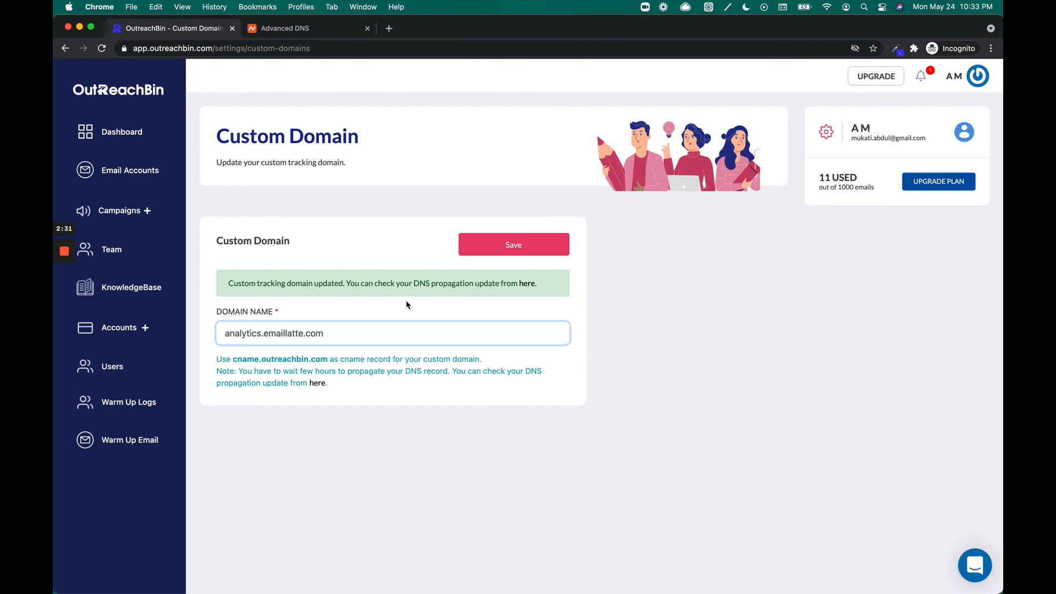